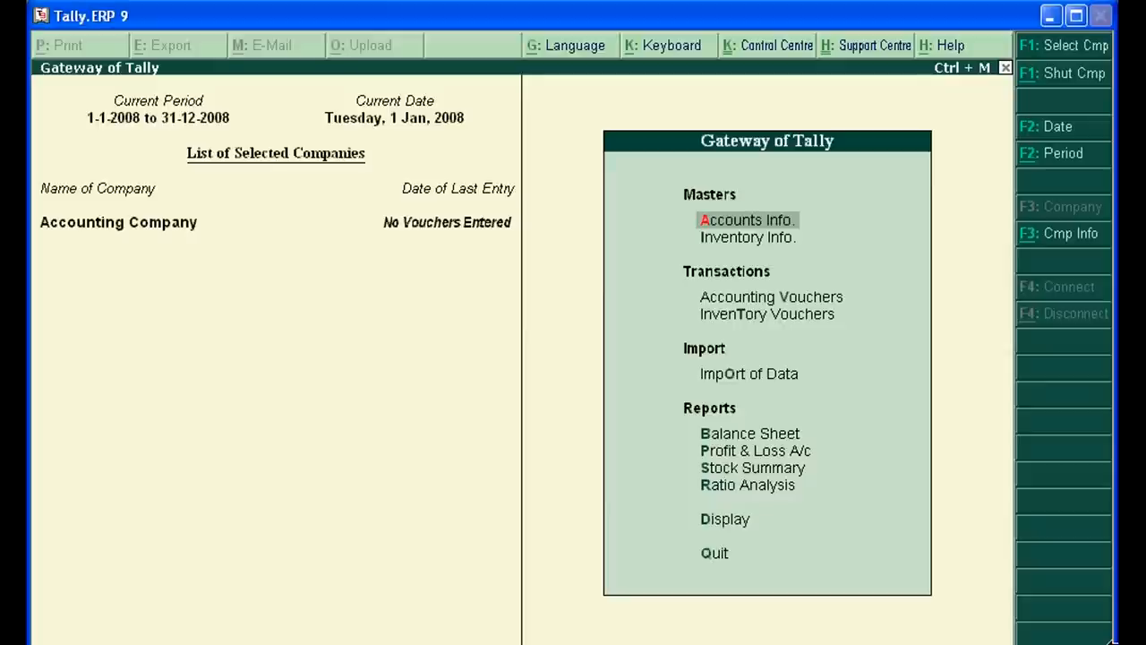
Bring up the List of Companies from the F1 Select Cmp option
{"action": "left_click", "coordinate": [1070, 233]}
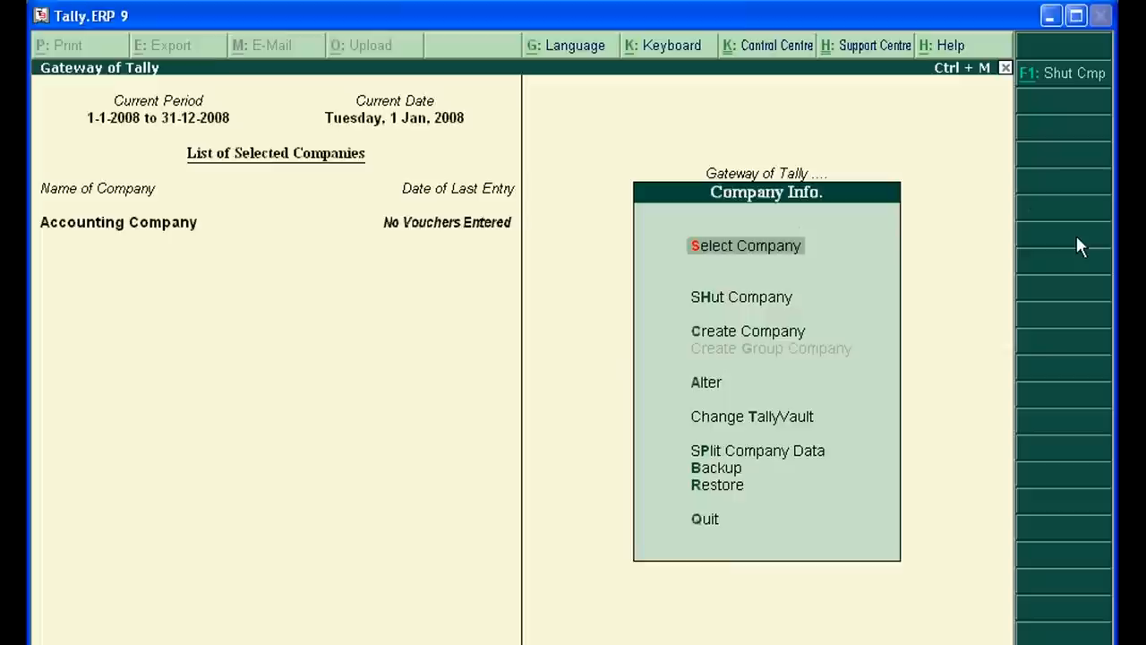
{"action": "left_click", "coordinate": [745, 245]}
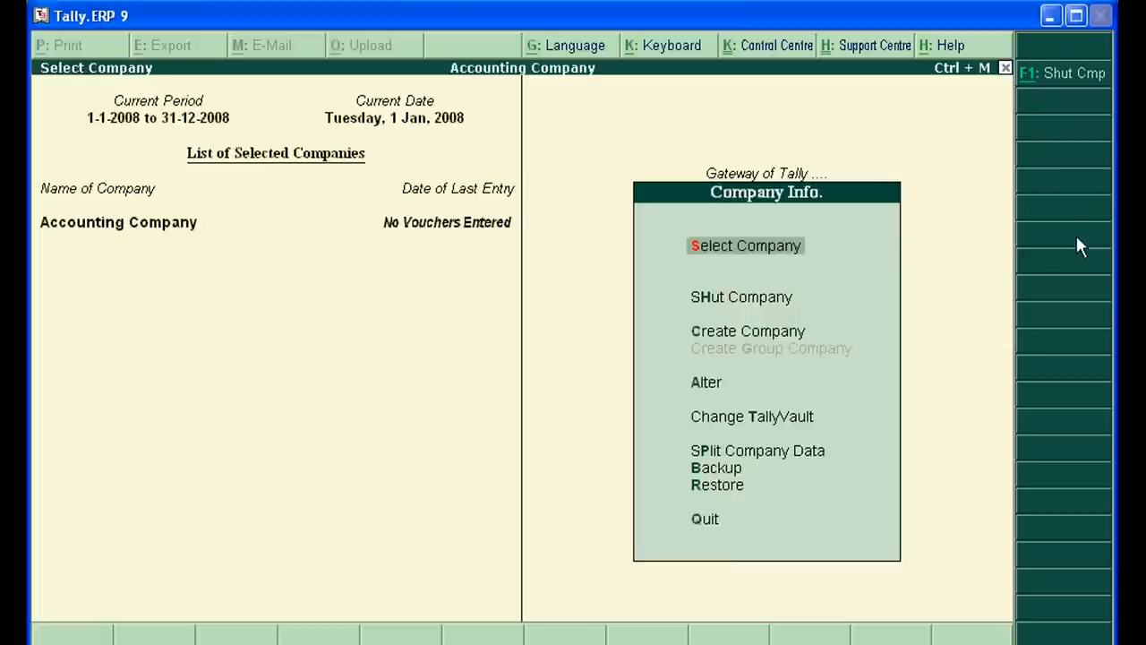
{"action": "left_click", "coordinate": [745, 246]}
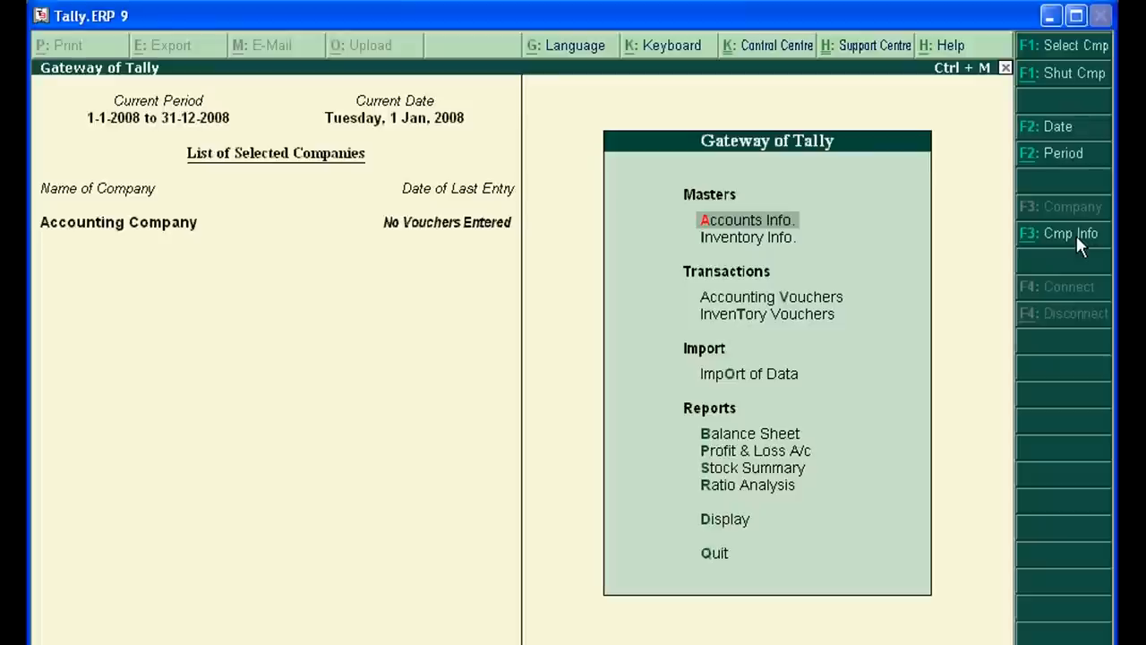
{"action": "left_click", "coordinate": [1069, 233]}
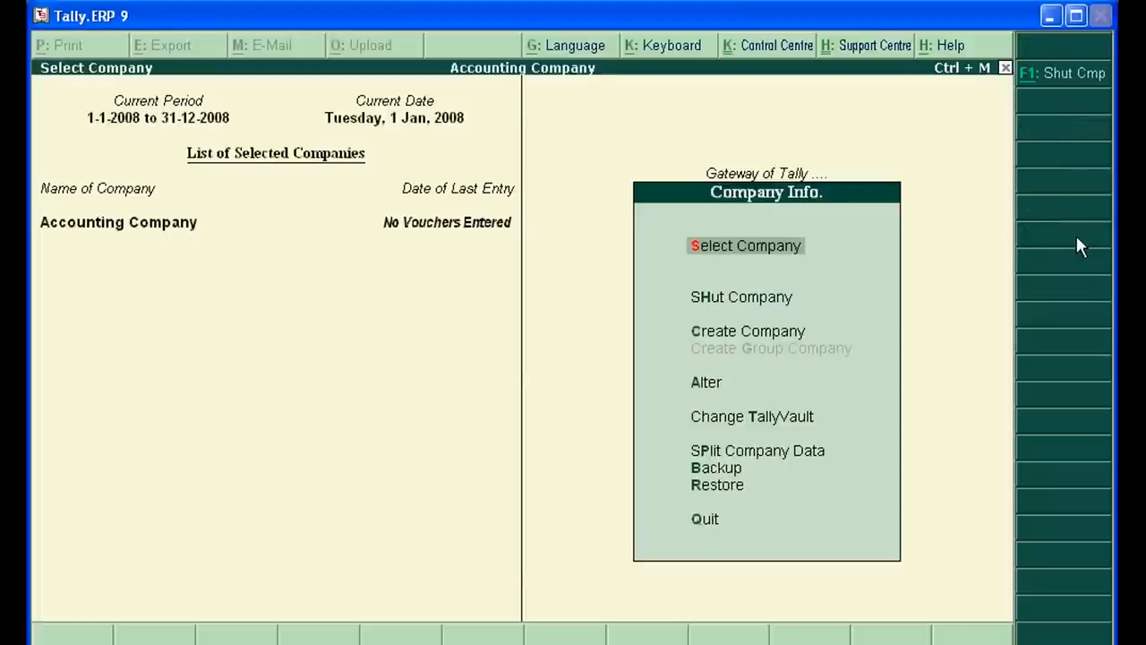
{"action": "left_click", "coordinate": [745, 245]}
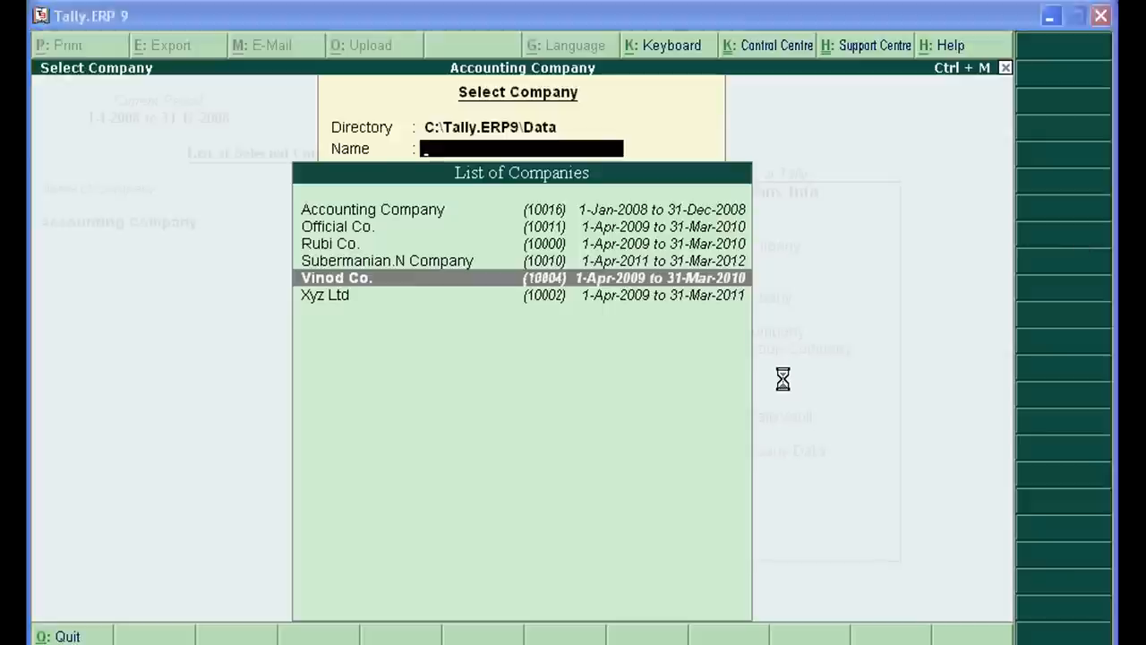
Choose Vinod Co., which fails with a Manager.900 file error, and dismiss the error
{"action": "left_click", "coordinate": [336, 277]}
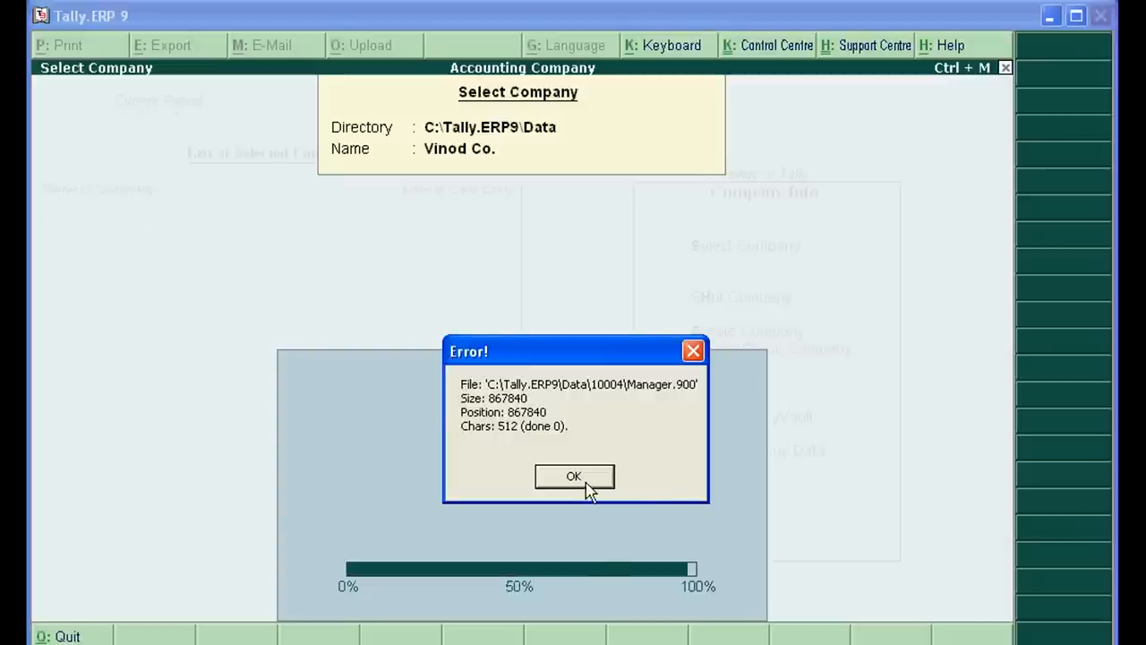
{"action": "left_click", "coordinate": [573, 476]}
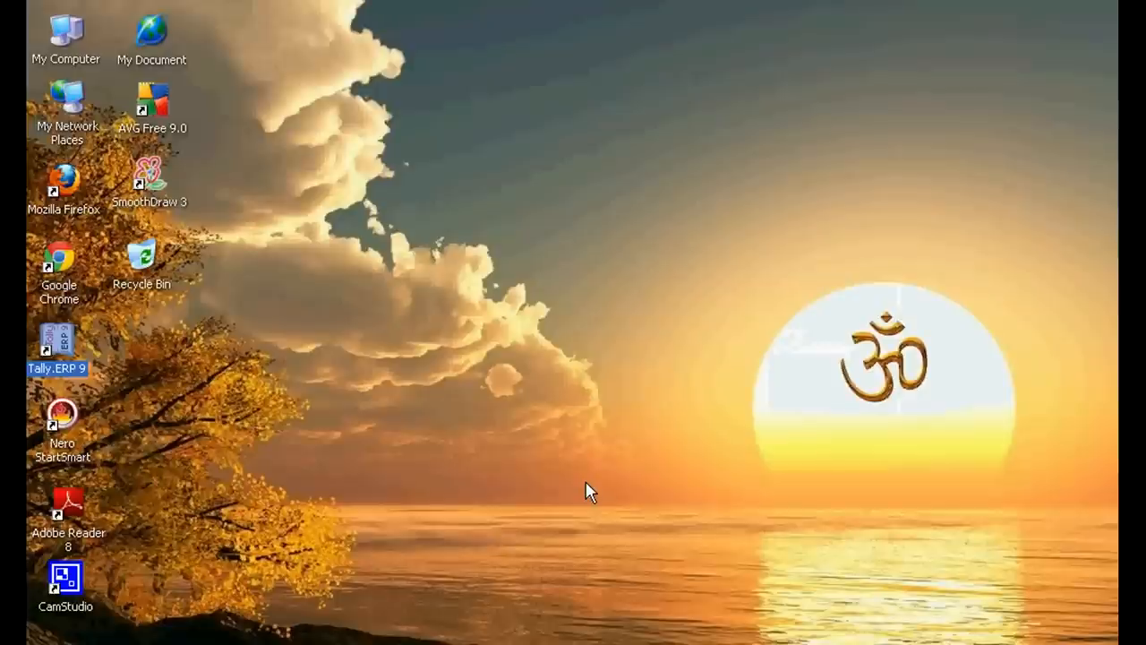
{"action": "mouse_move", "coordinate": [200, 546]}
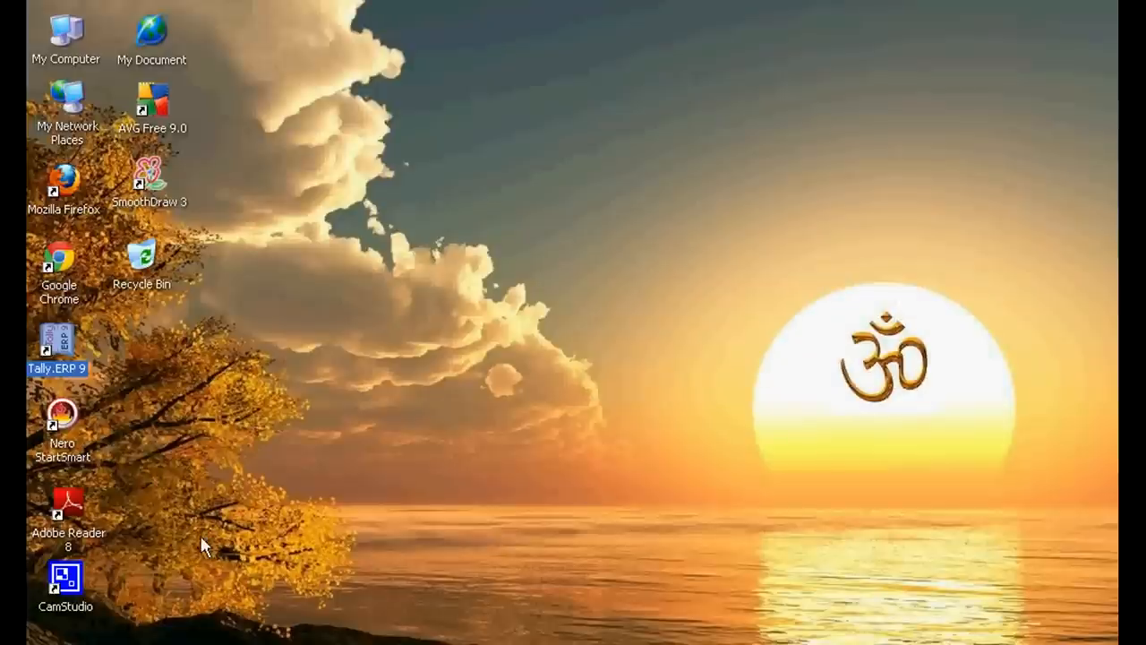
{"action": "mouse_move", "coordinate": [186, 416]}
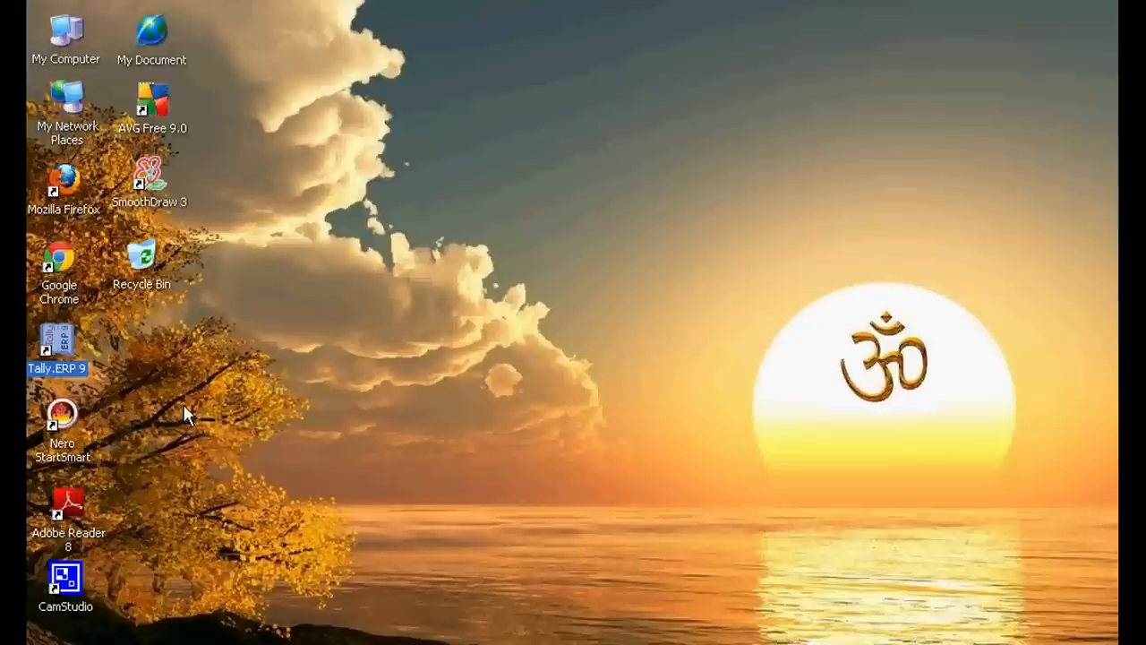
{"action": "mouse_move", "coordinate": [63, 343]}
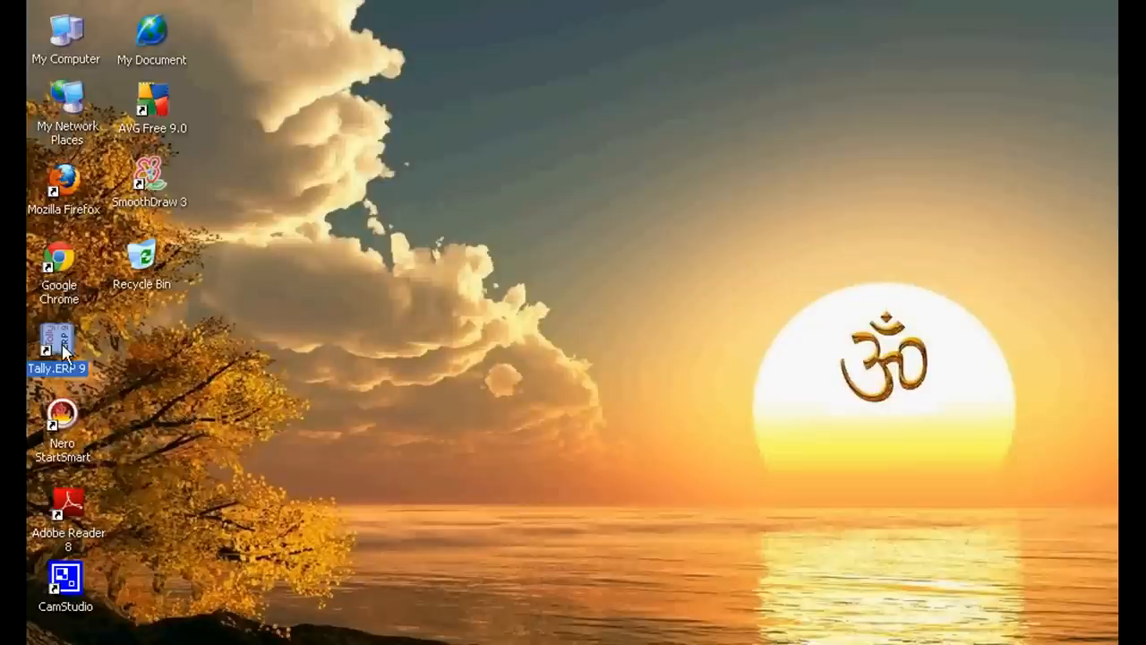
Relaunch Tally.ERP 9 from its desktop icon to reach the licensing startup screen
{"action": "double_click", "coordinate": [57, 349]}
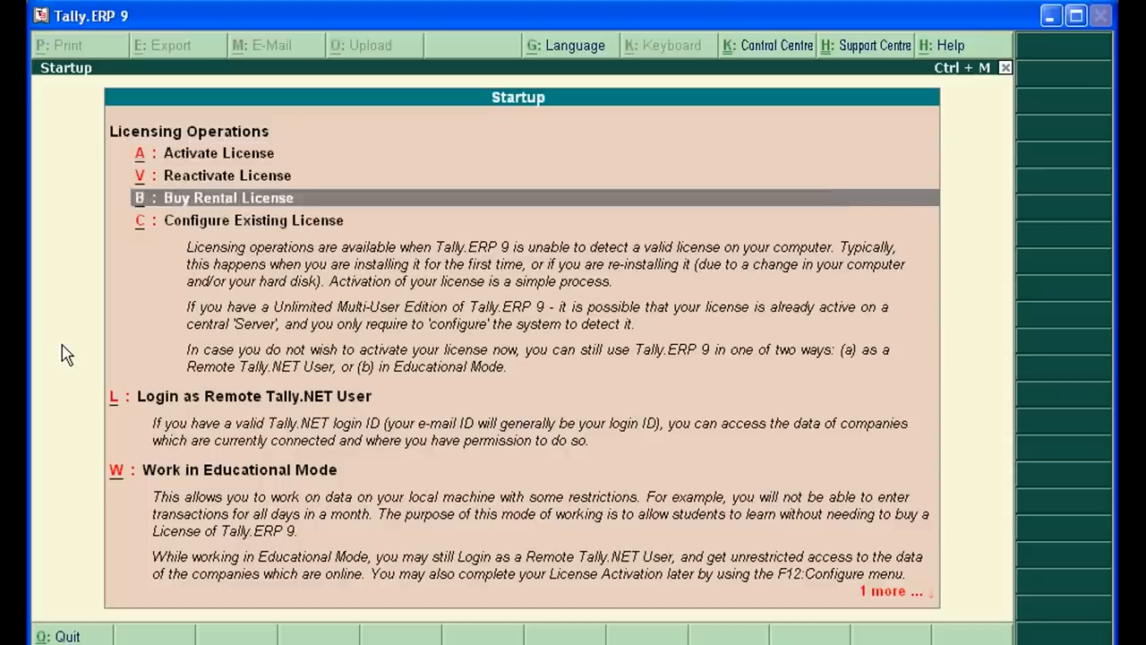
Show the company list with Vinod Co. numbered 10004, then switch to My Computer
{"action": "scroll", "scroll_direction": "down", "scroll_amount": 3}
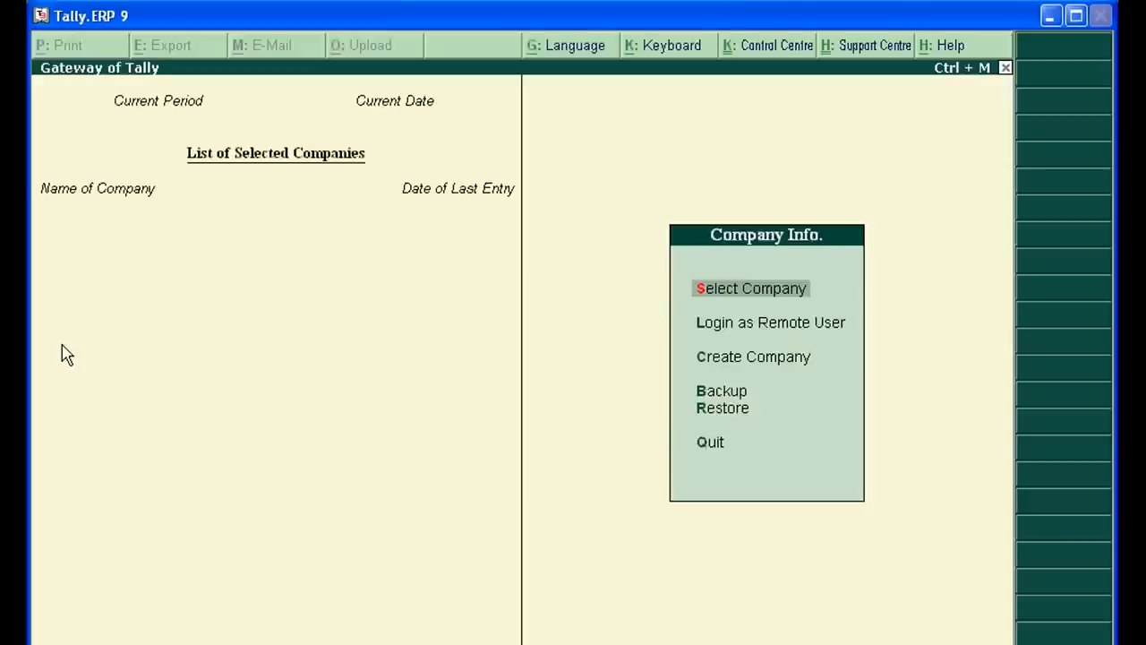
{"action": "left_click", "coordinate": [751, 287]}
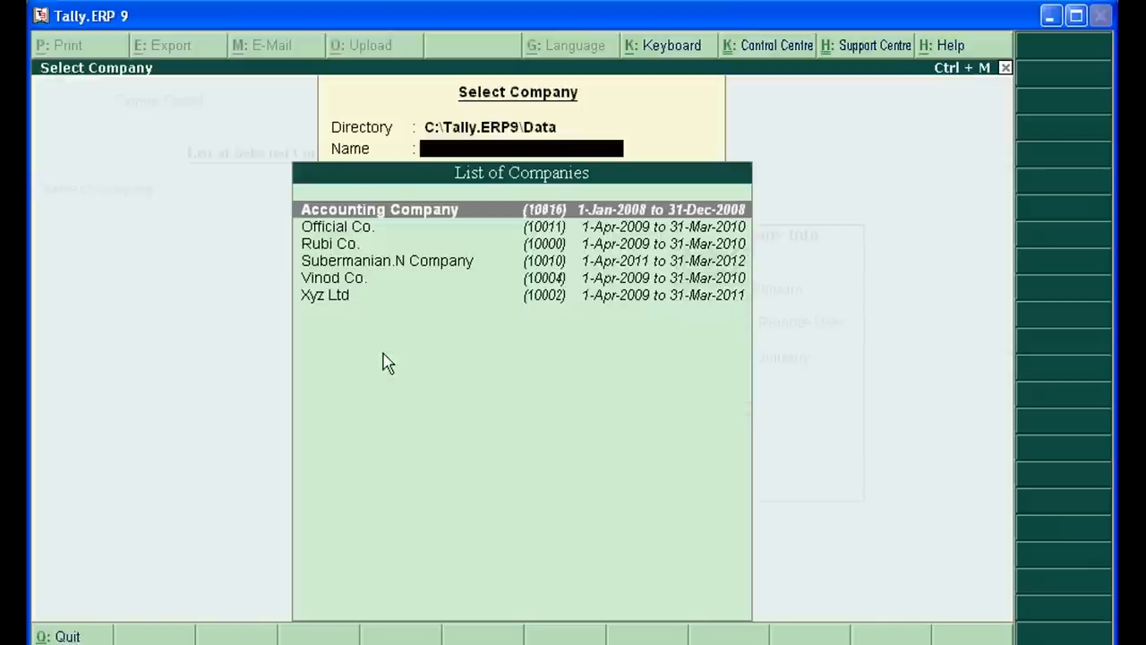
{"action": "mouse_move", "coordinate": [515, 298]}
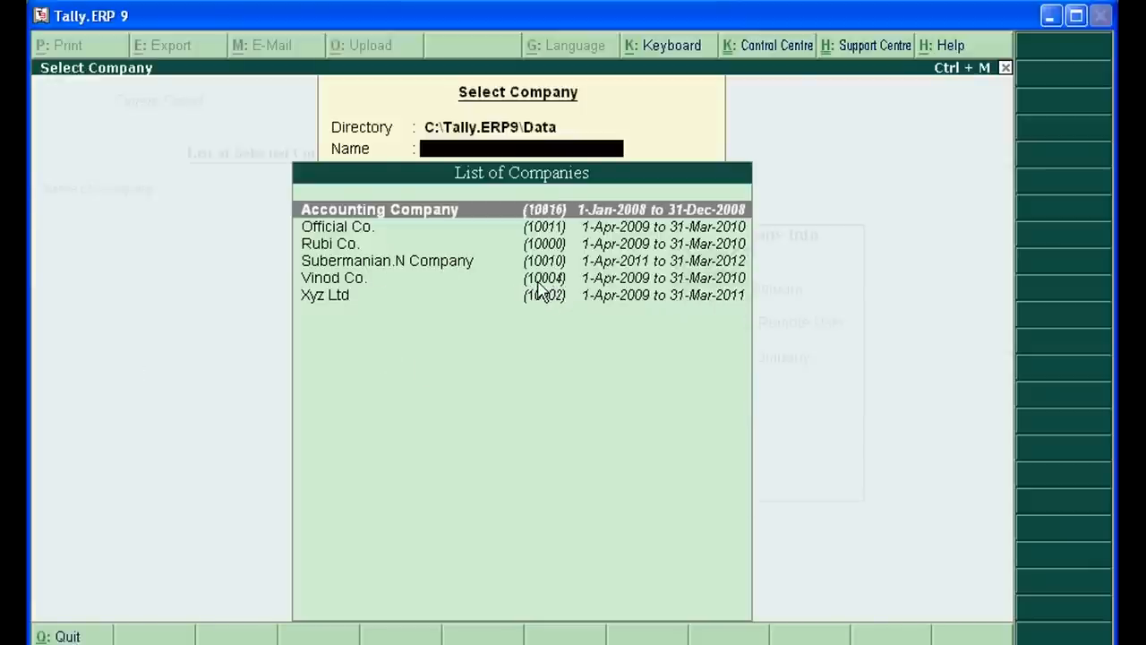
{"action": "mouse_move", "coordinate": [566, 295]}
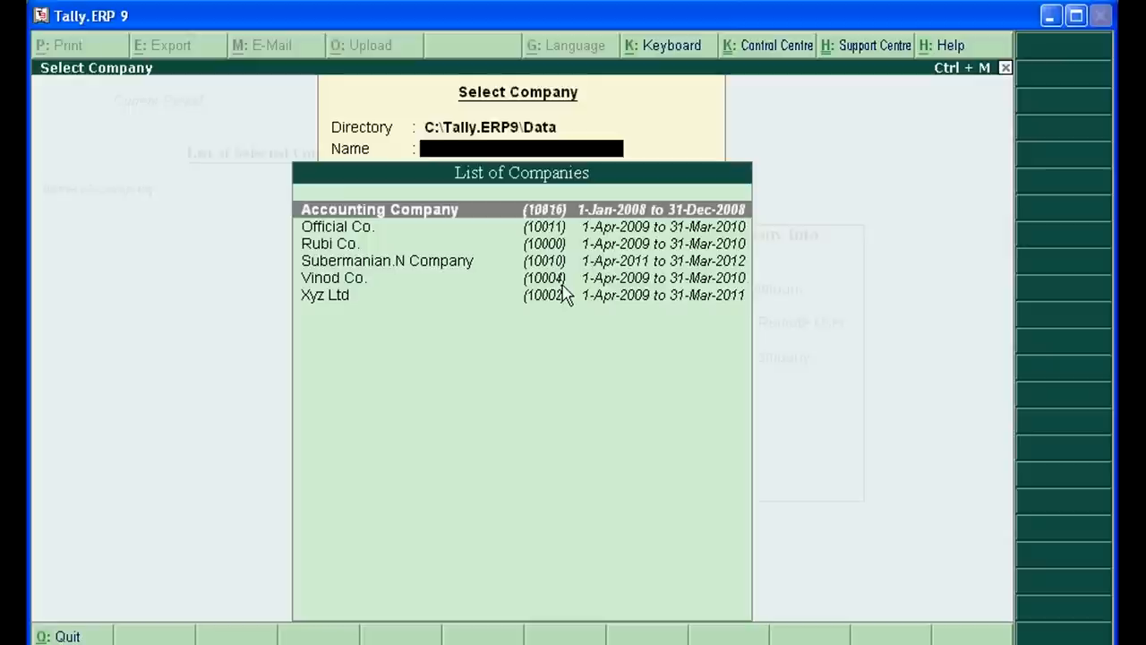
{"action": "left_click", "coordinate": [36, 635]}
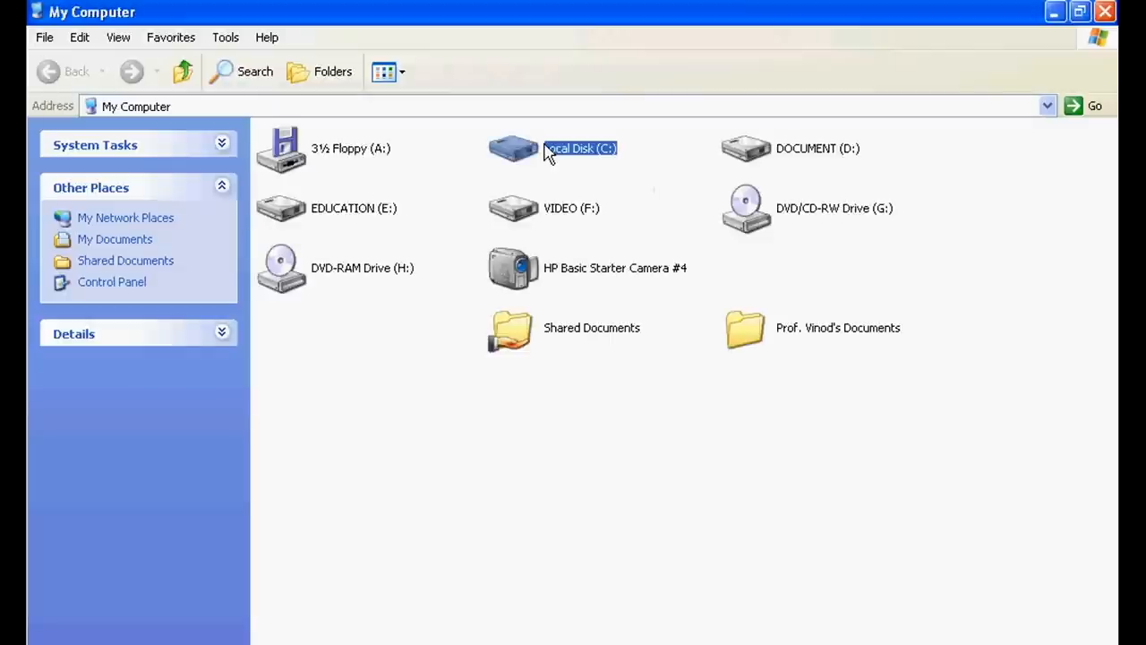
Navigate to C:\Tally.ERP9\Data in Windows Explorer
{"action": "double_click", "coordinate": [512, 147]}
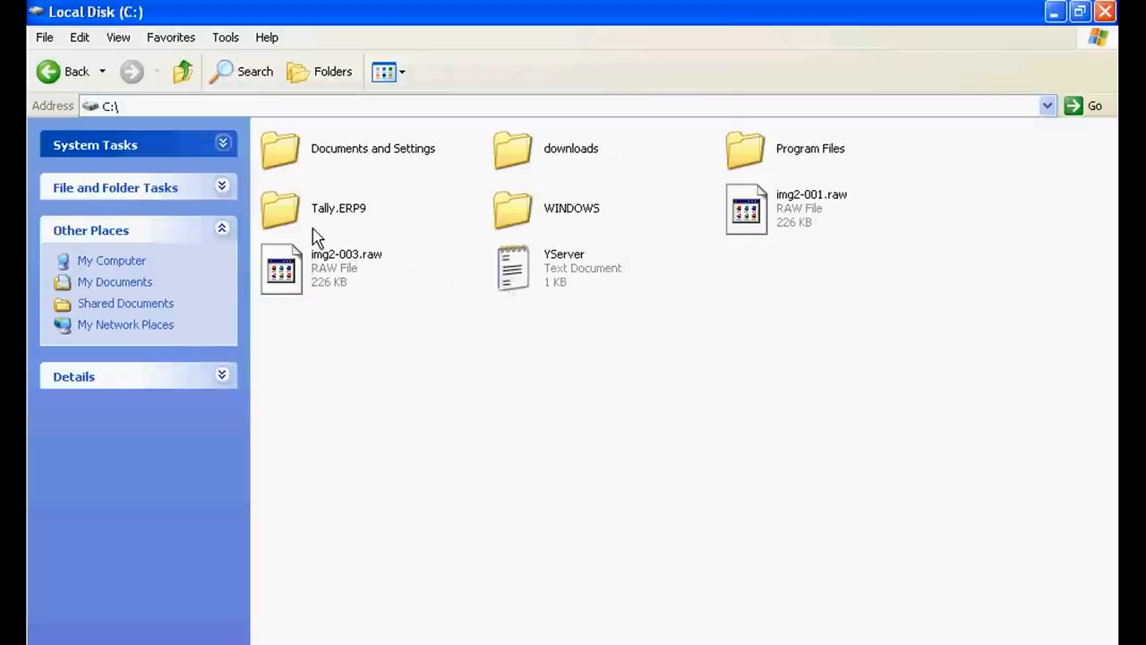
{"action": "double_click", "coordinate": [281, 208]}
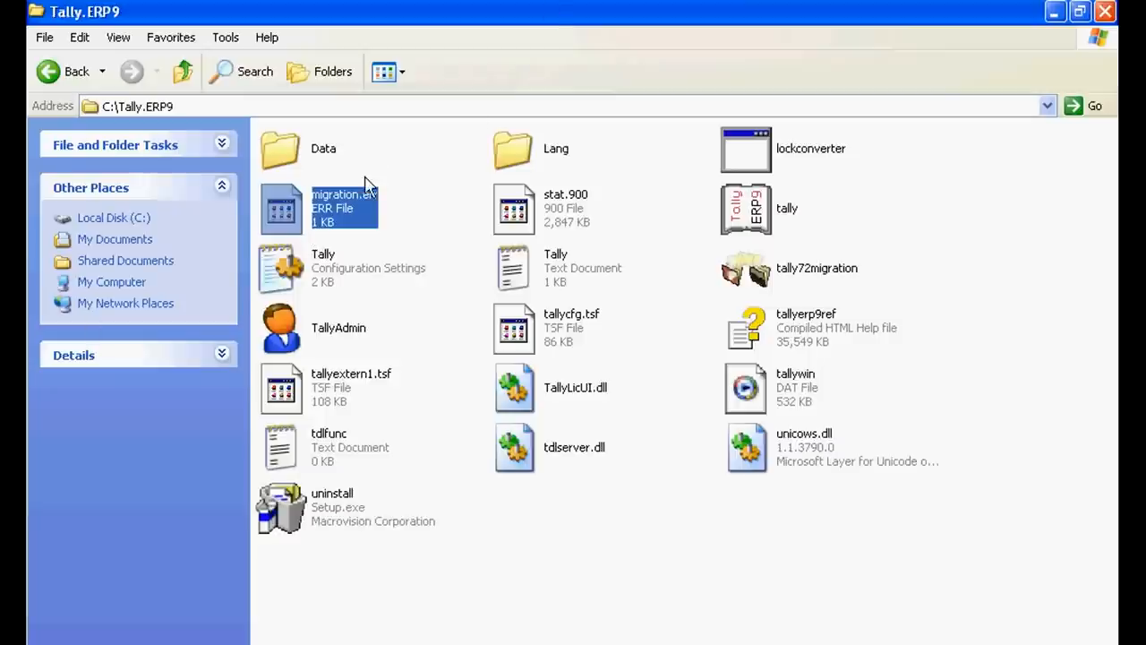
{"action": "double_click", "coordinate": [279, 146]}
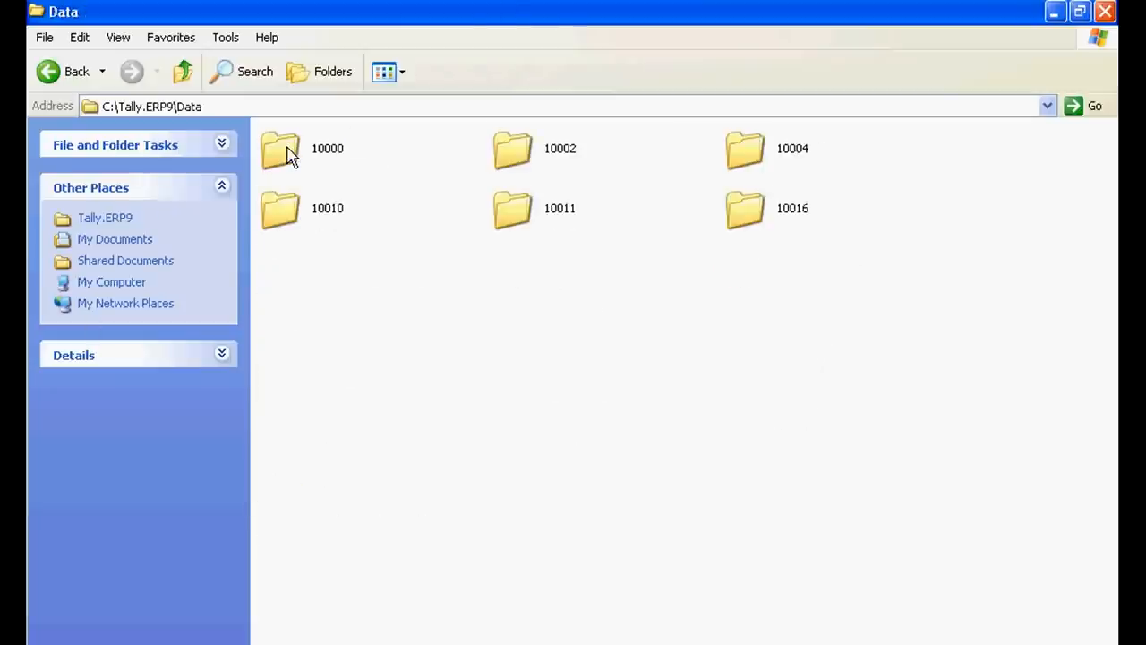
{"action": "mouse_move", "coordinate": [756, 177]}
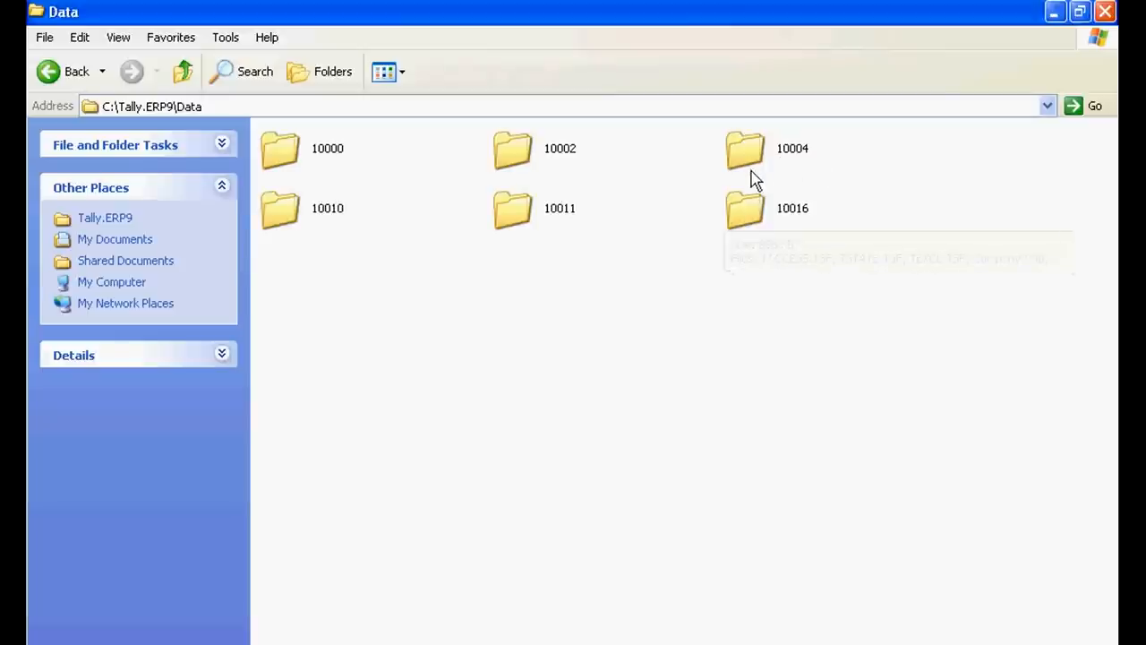
{"action": "mouse_move", "coordinate": [744, 158]}
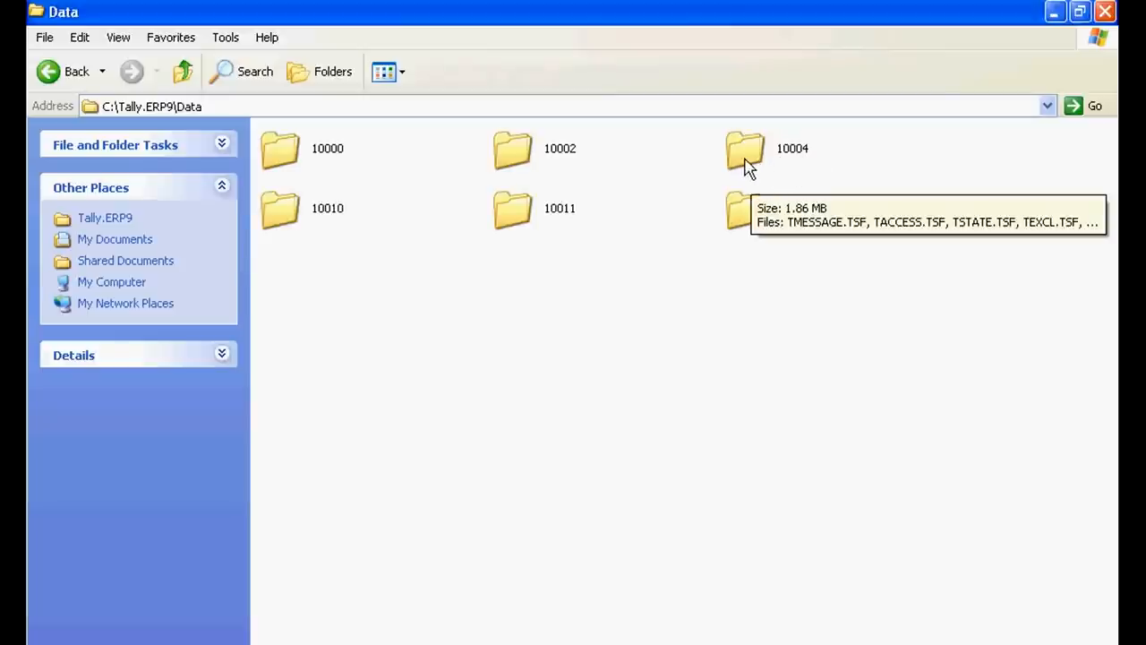
Delete the 10004 company folder and confirm its removal
{"action": "double_click", "coordinate": [745, 147]}
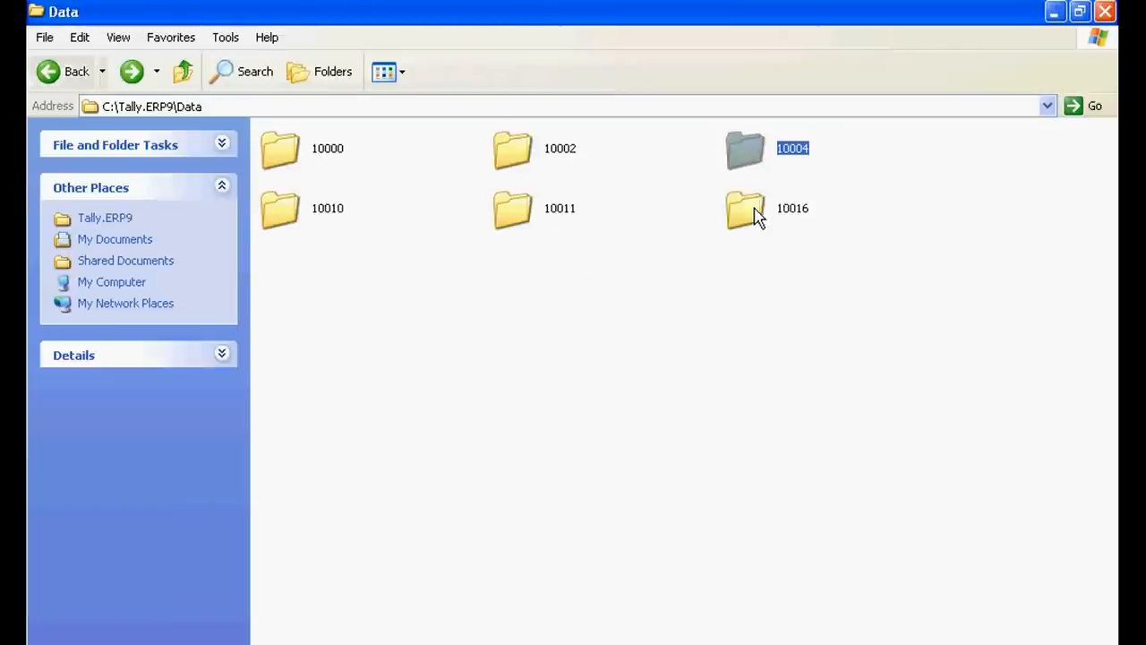
{"action": "mouse_move", "coordinate": [748, 161]}
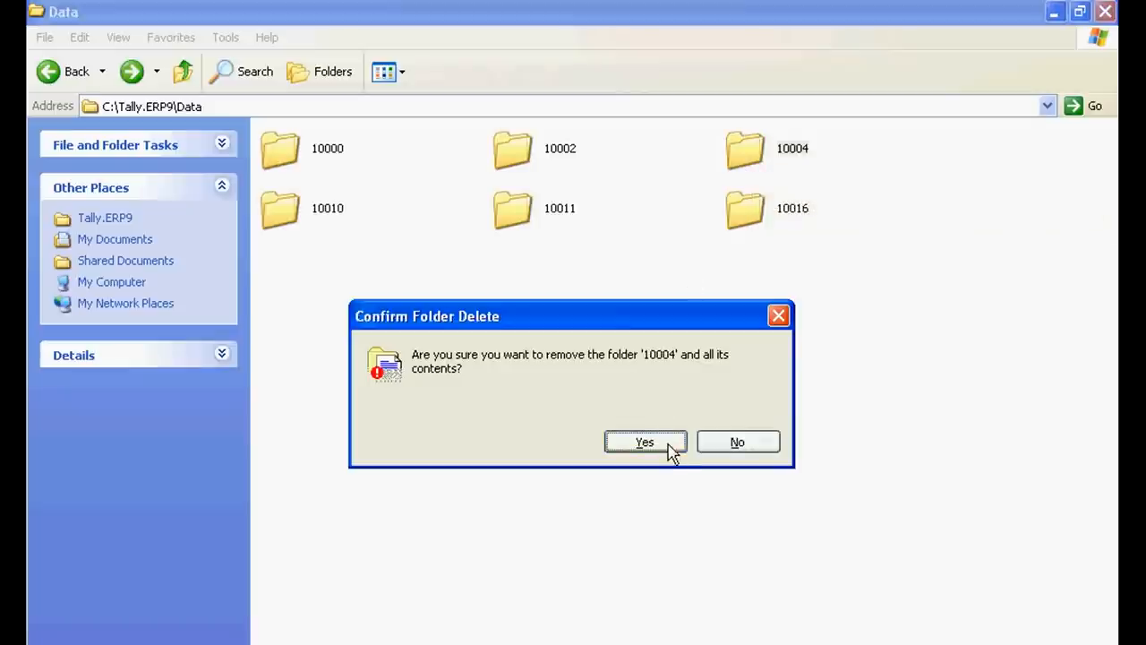
{"action": "left_click", "coordinate": [645, 440]}
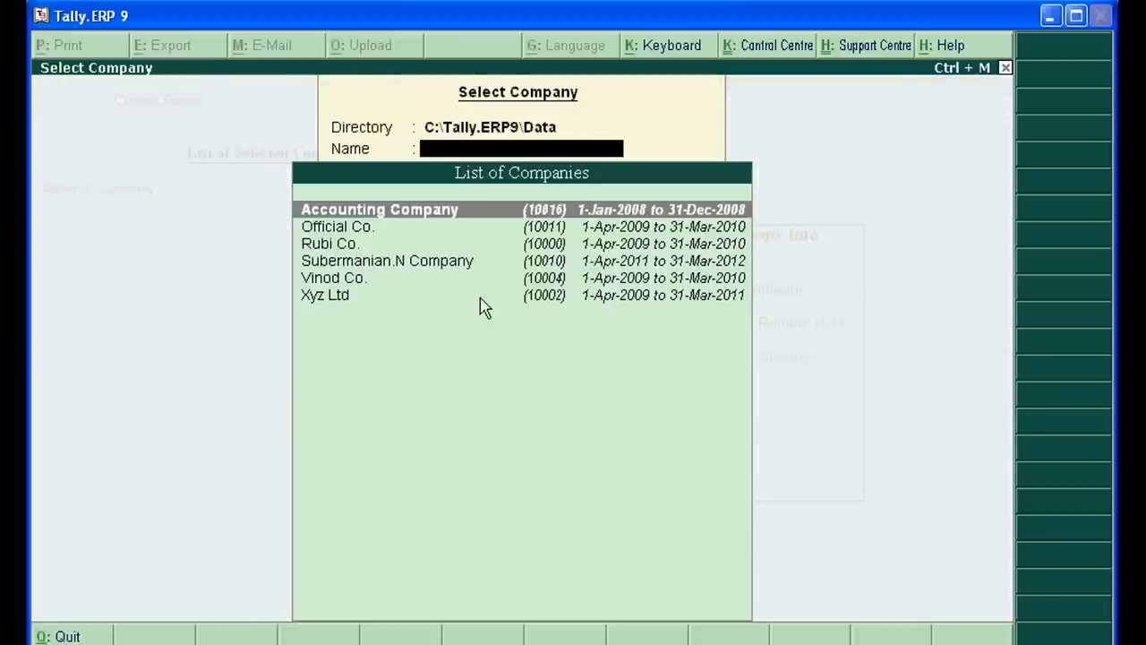
{"action": "mouse_move", "coordinate": [577, 307]}
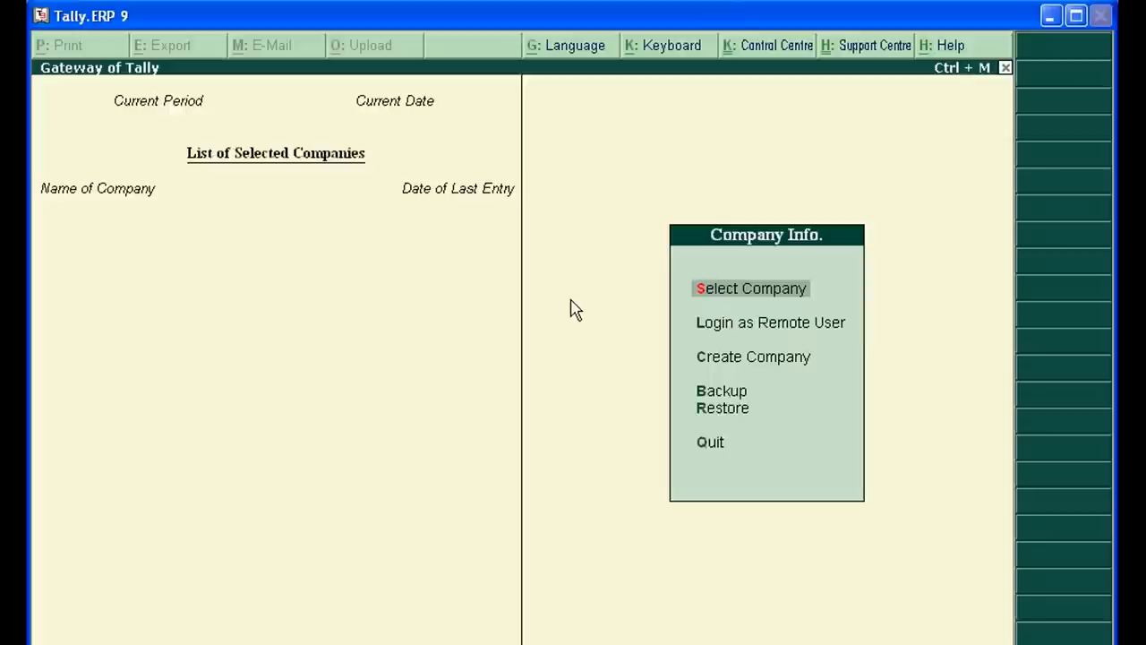
Reopen the company list, which now shows the remaining companies without Vinod Co
{"action": "left_click", "coordinate": [750, 286]}
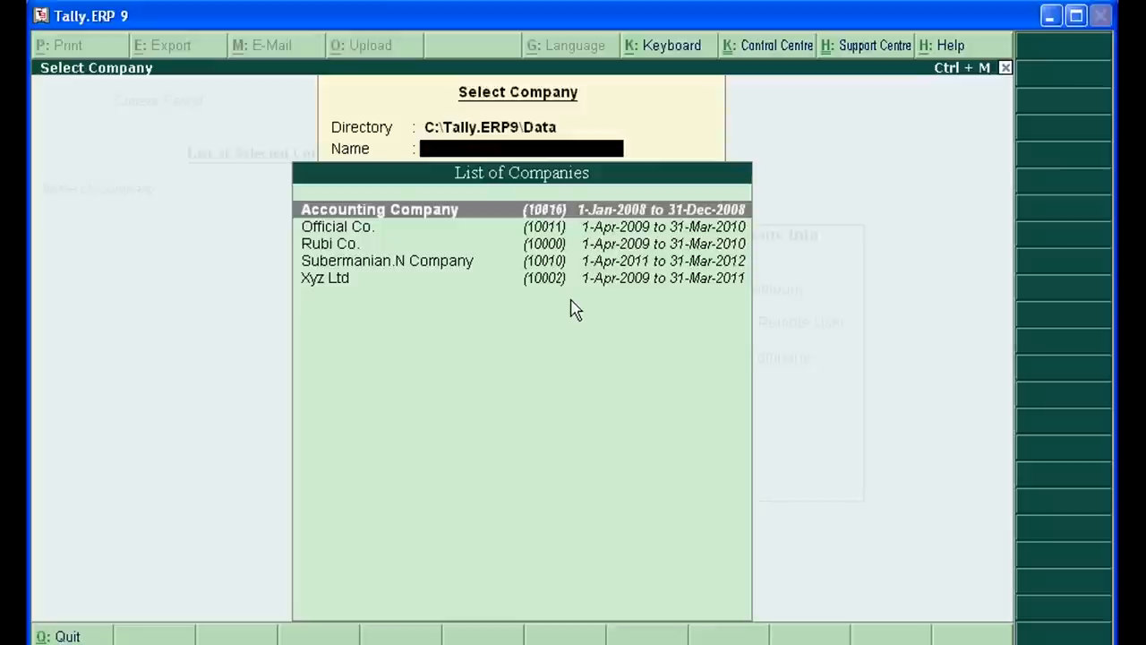
{"action": "mouse_move", "coordinate": [741, 146]}
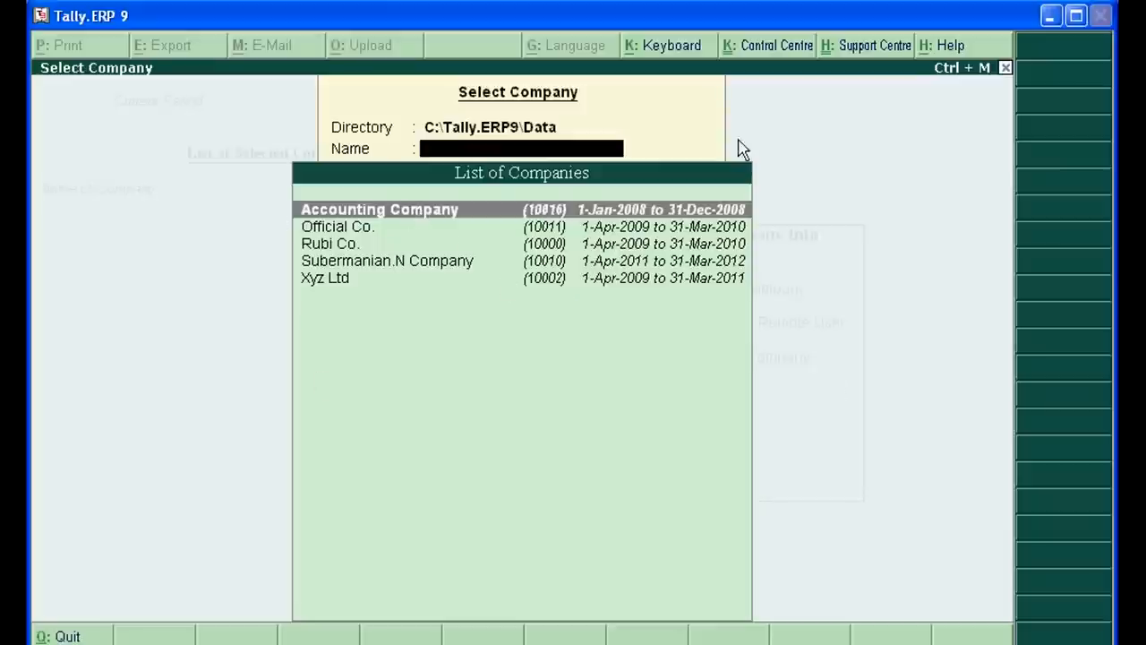
{"action": "mouse_move", "coordinate": [516, 147]}
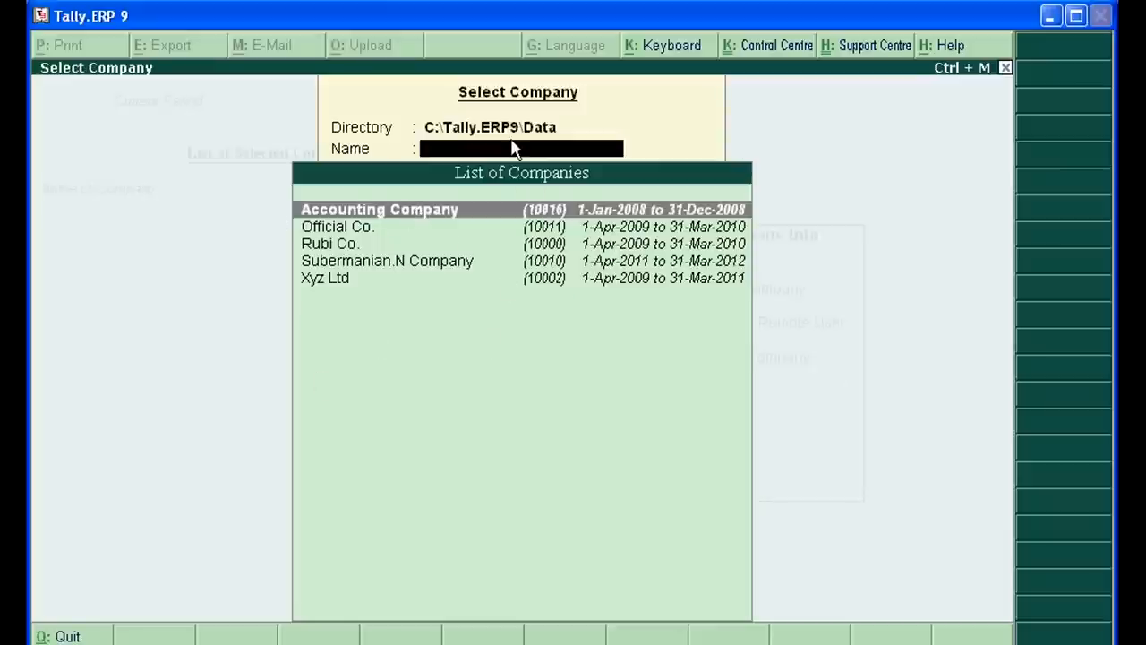
{"action": "mouse_move", "coordinate": [589, 448]}
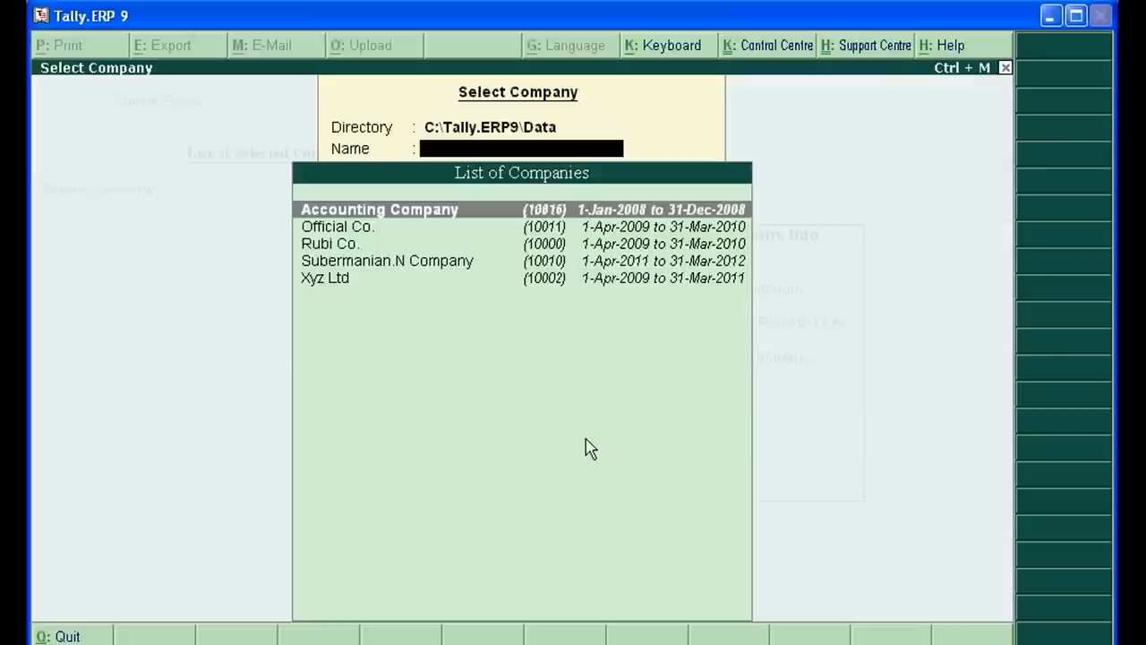
{"action": "mouse_move", "coordinate": [587, 441]}
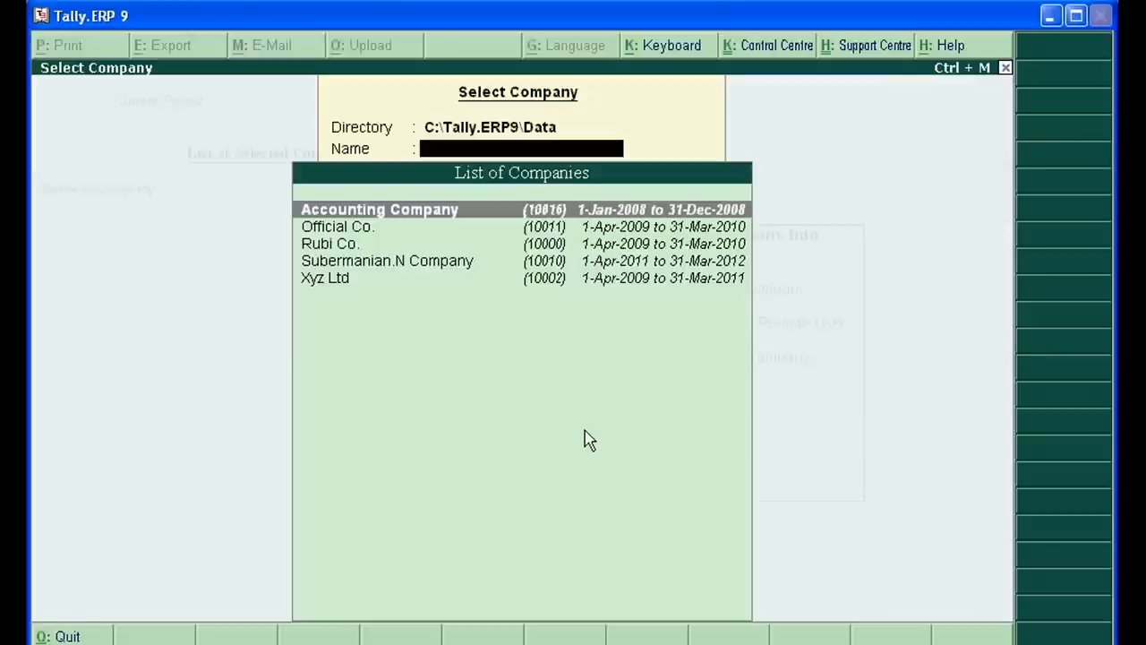